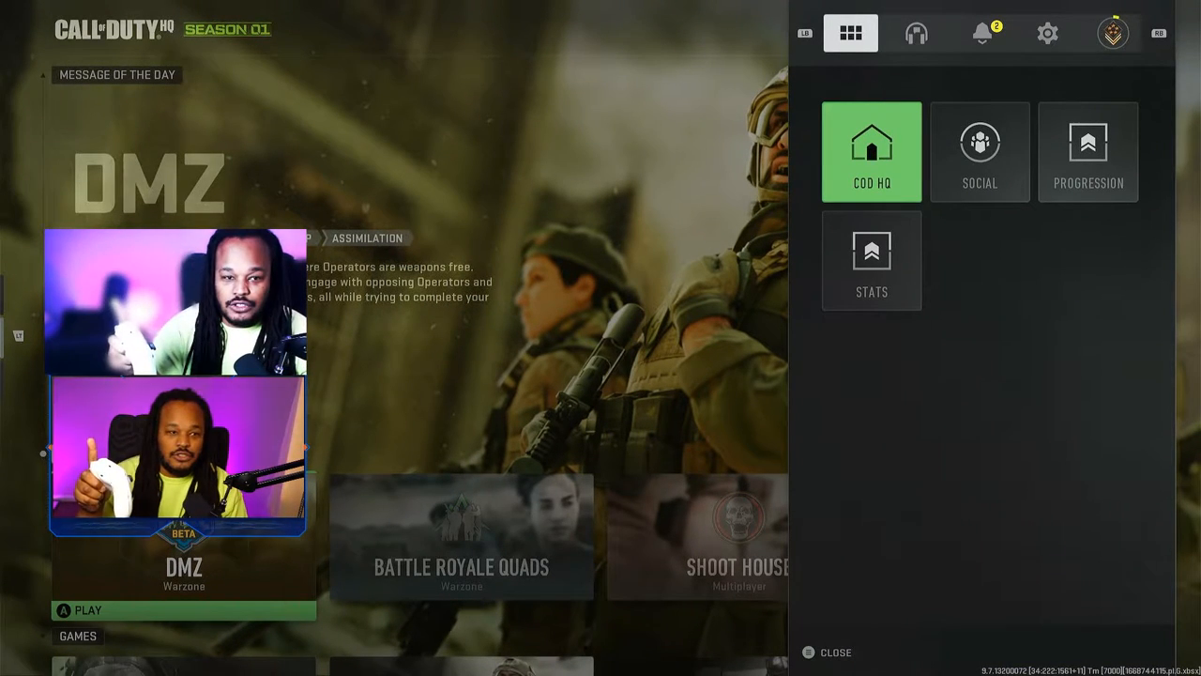
Switch the side panel to the gear Settings tab to list the settings categories
left_click(1047, 33)
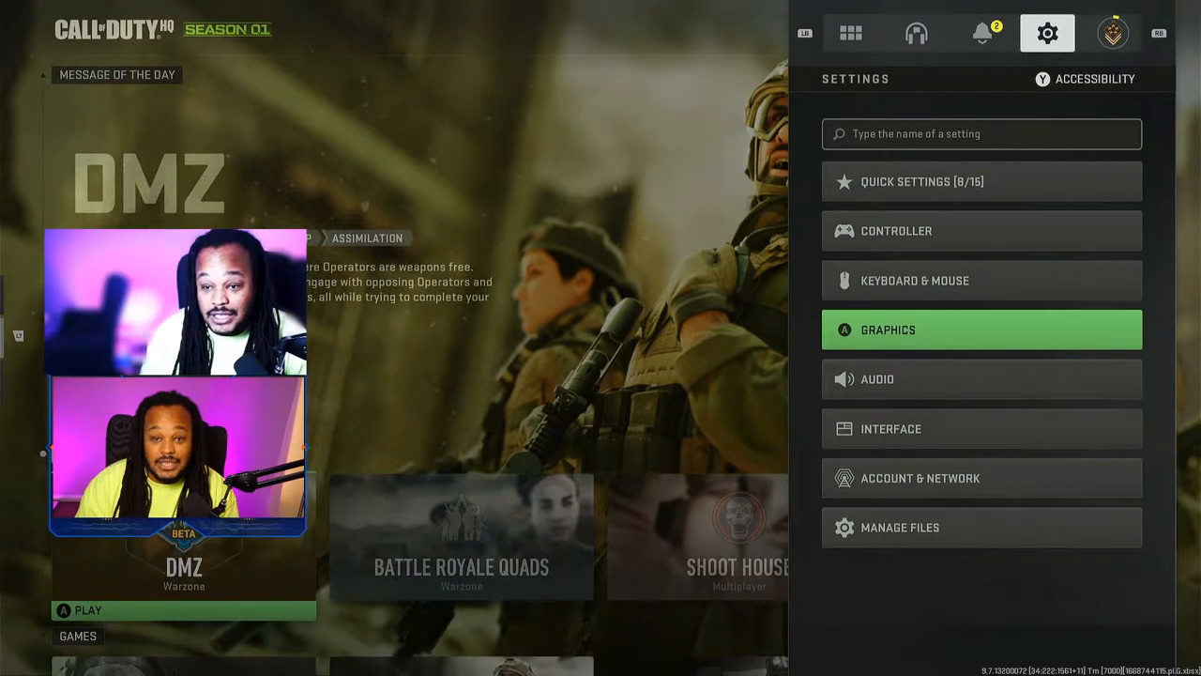
Open the Graphics category, where Field of View reads 114
left_click(980, 329)
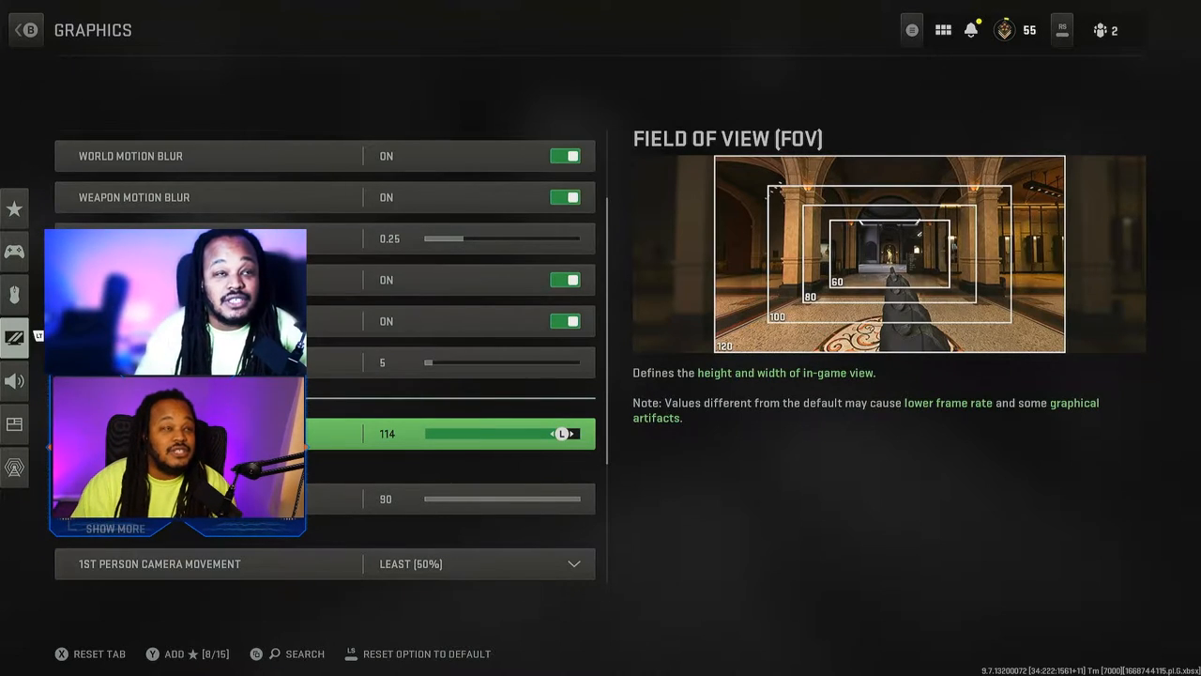
Nudge the Field of View slider down to 113 and back up to 114
left_click(554, 433)
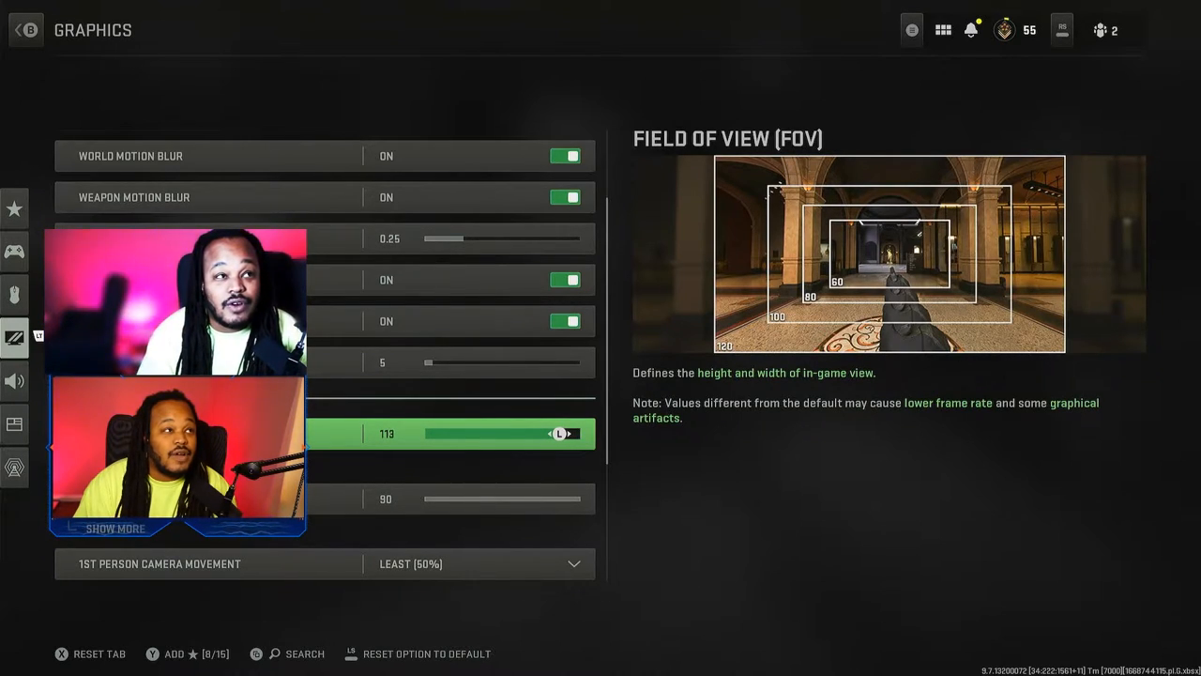
left_click(572, 433)
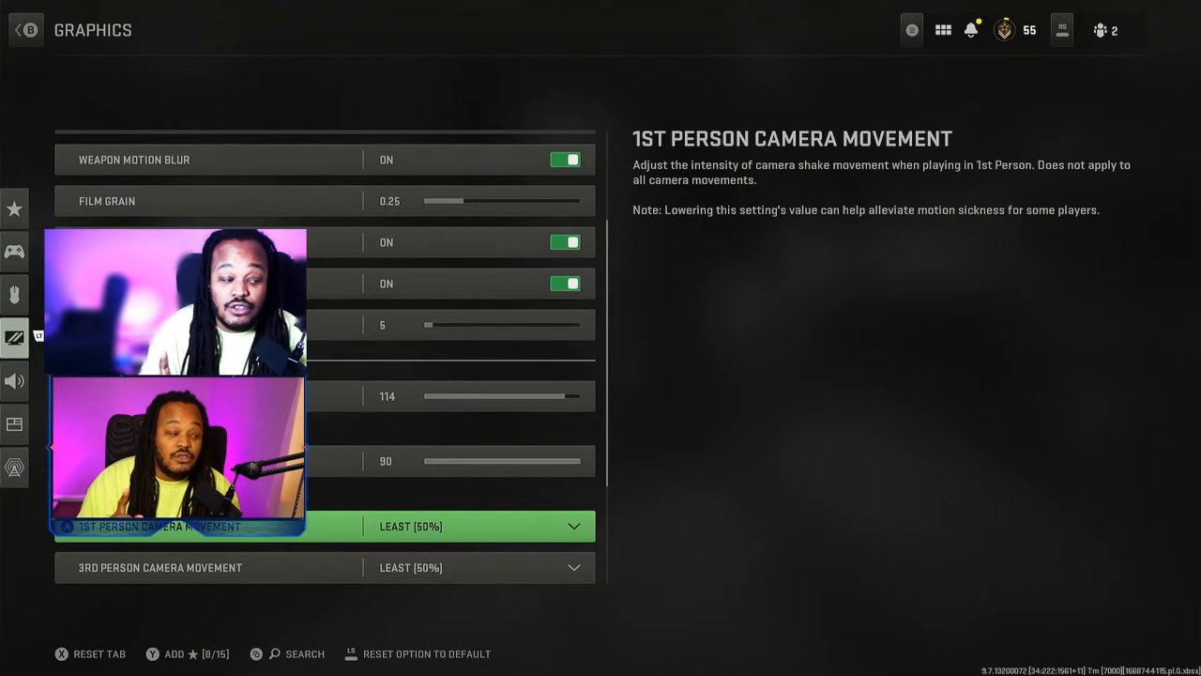
Open the 1st Person Camera Movement dropdown showing Default, Less and Least (50%)
scroll("down", 3)
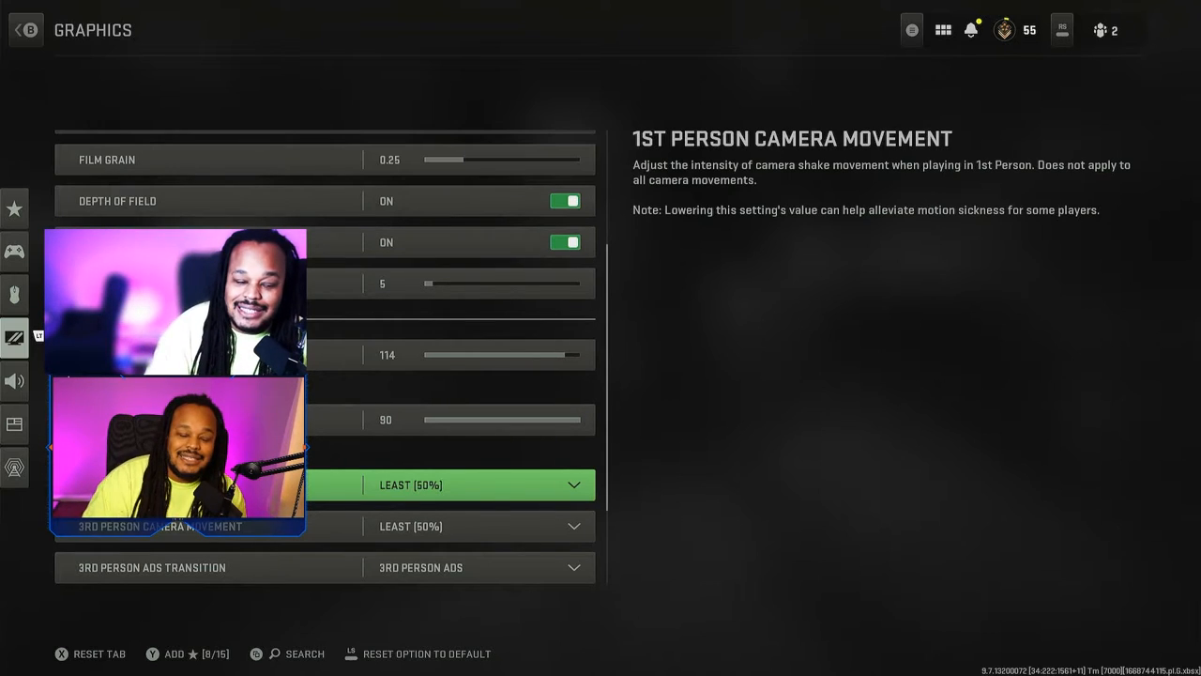
left_click(478, 484)
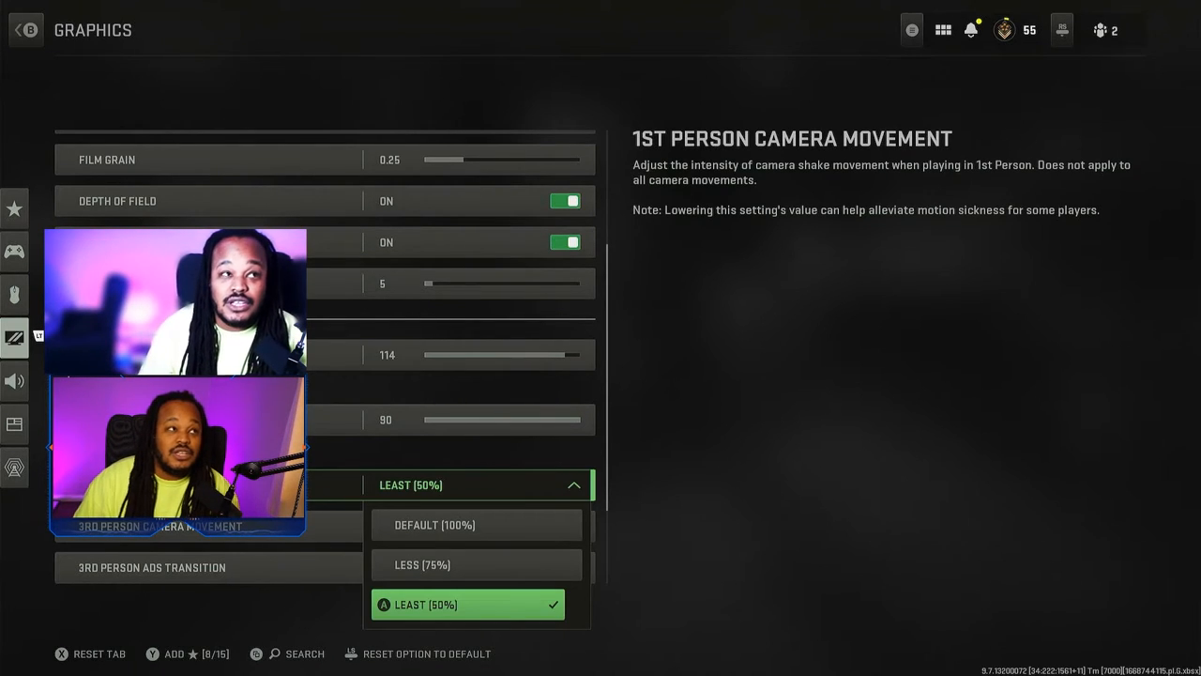